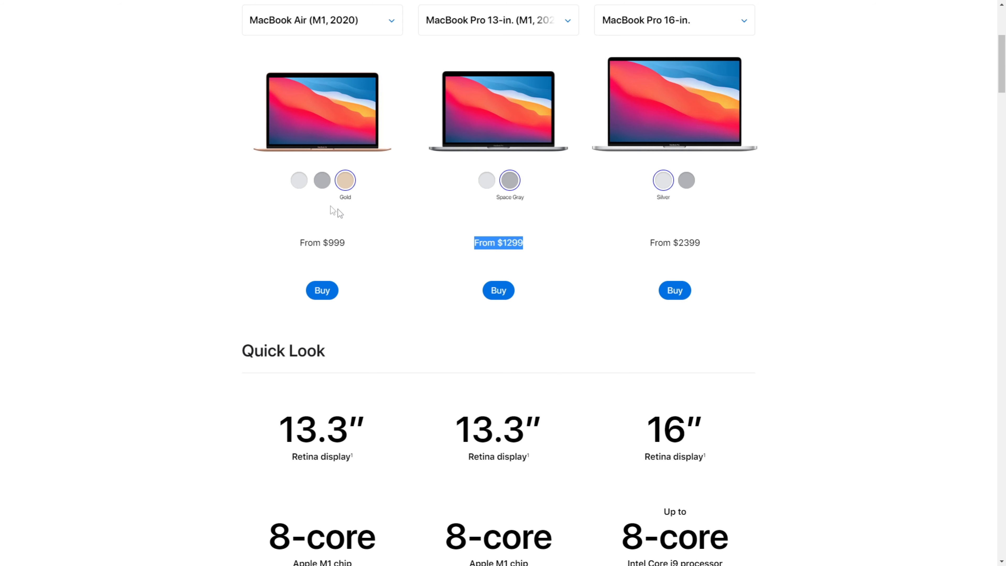
# Preview the MacBook Air in Silver, then bring the Storage and Display specs into view.
pyautogui.click(299, 180)
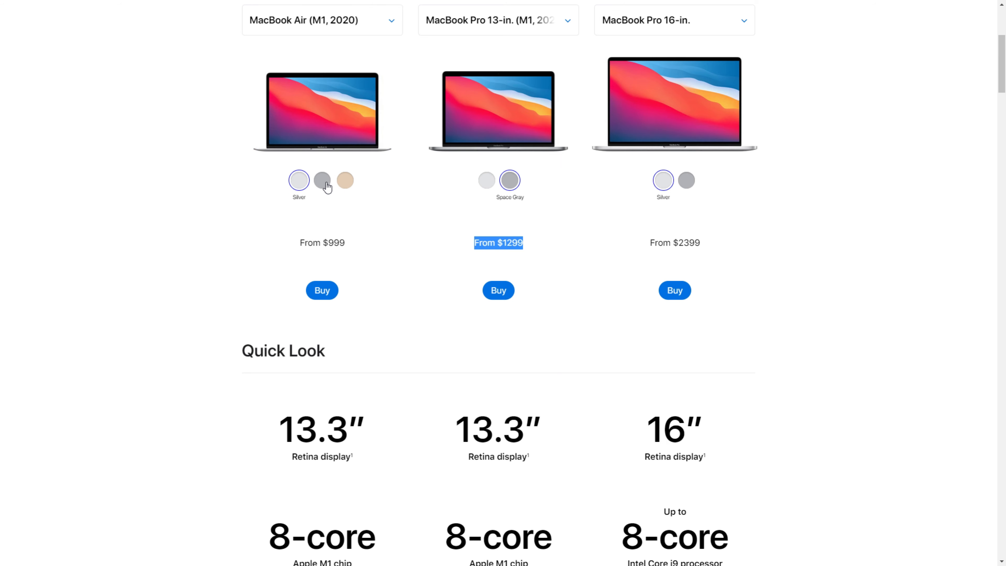
pyautogui.click(344, 180)
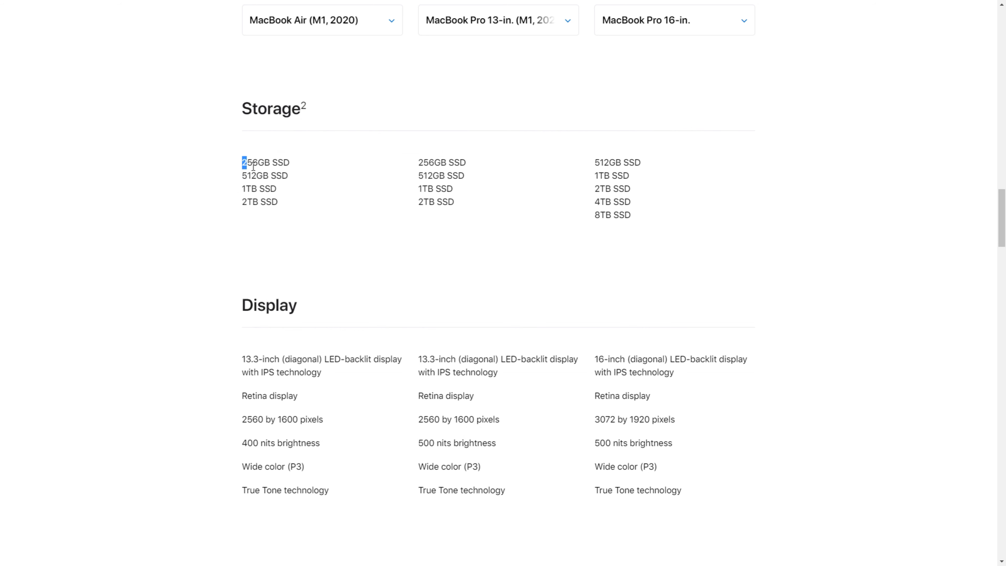
pyautogui.doubleClick(256, 162)
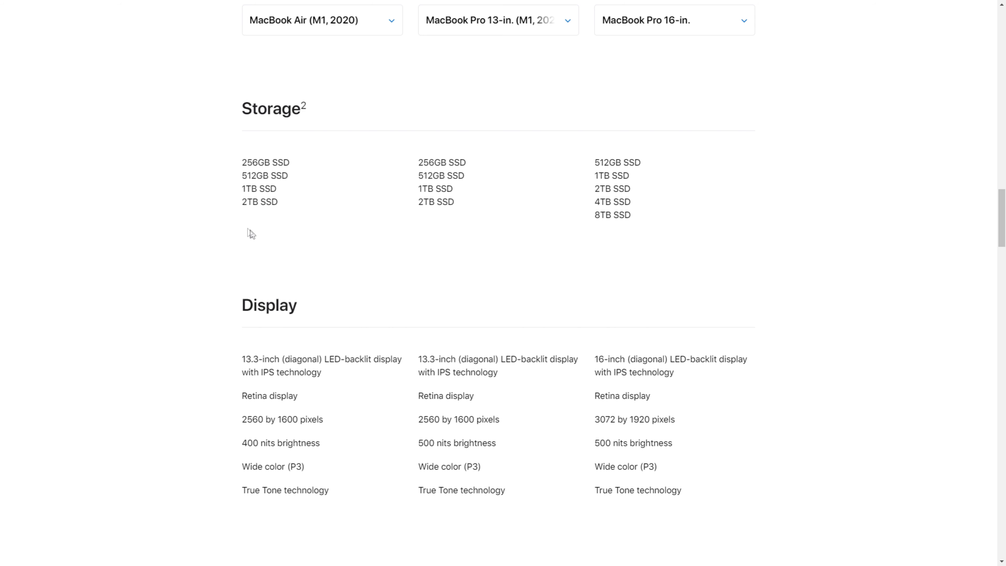
pyautogui.doubleClick(255, 176)
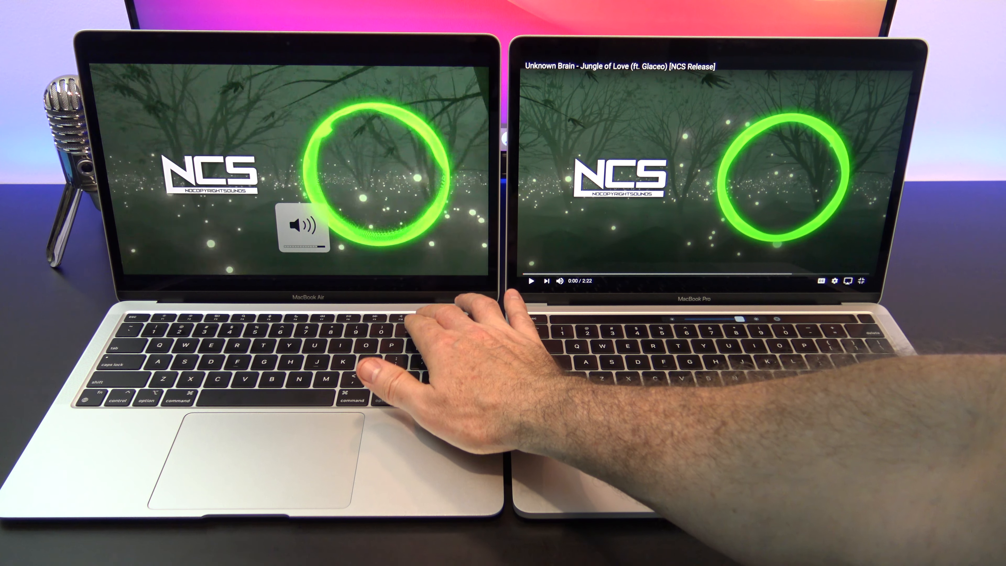
# Adjust the MacBook Air's volume while both laptops play the NCS music video.
pyautogui.press('MUTE')
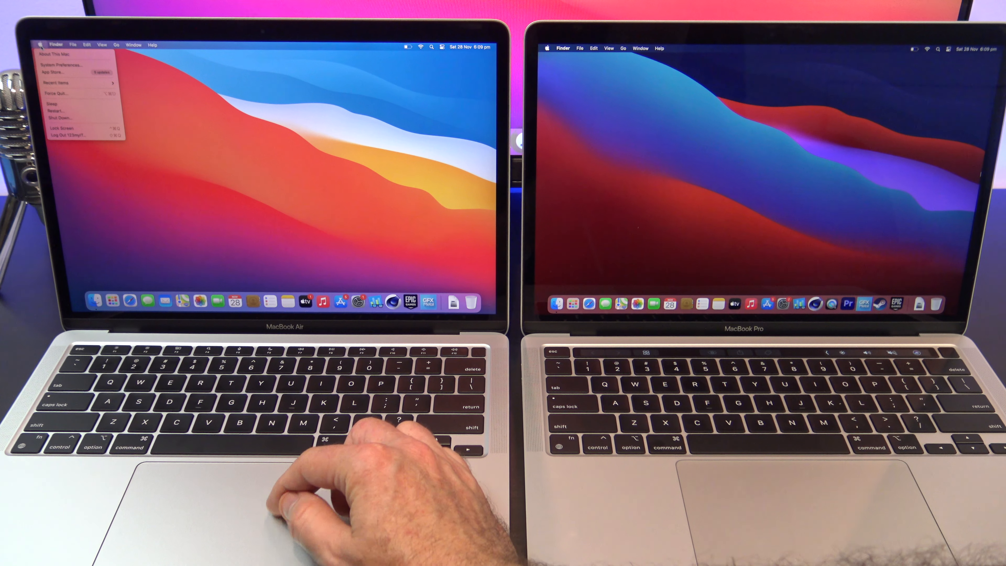
# Bring up the Apple menu on the MacBook Air desktop.
pyautogui.click(62, 127)
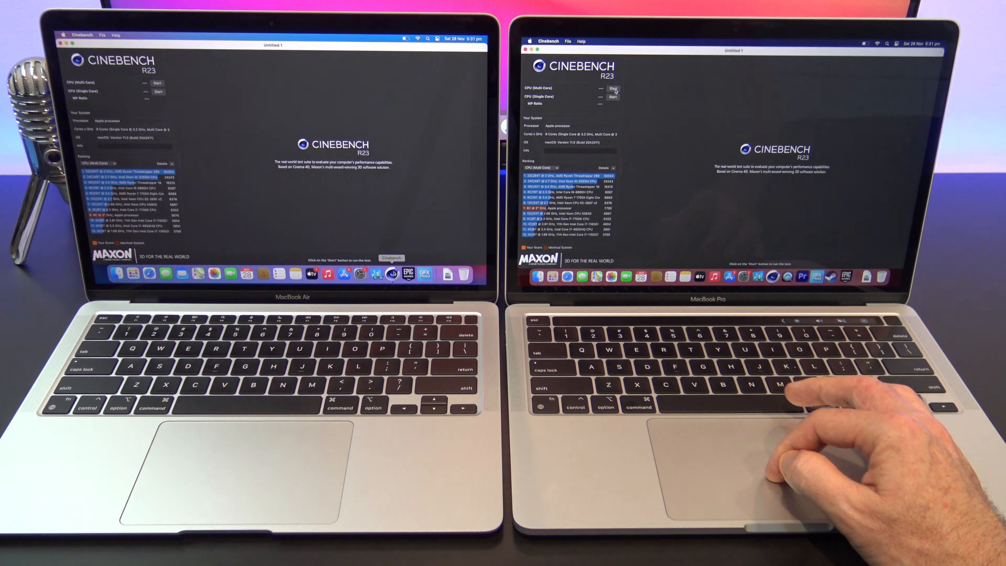
# Start the CPU (Multi Core) render test on the MacBook Pro.
pyautogui.click(612, 88)
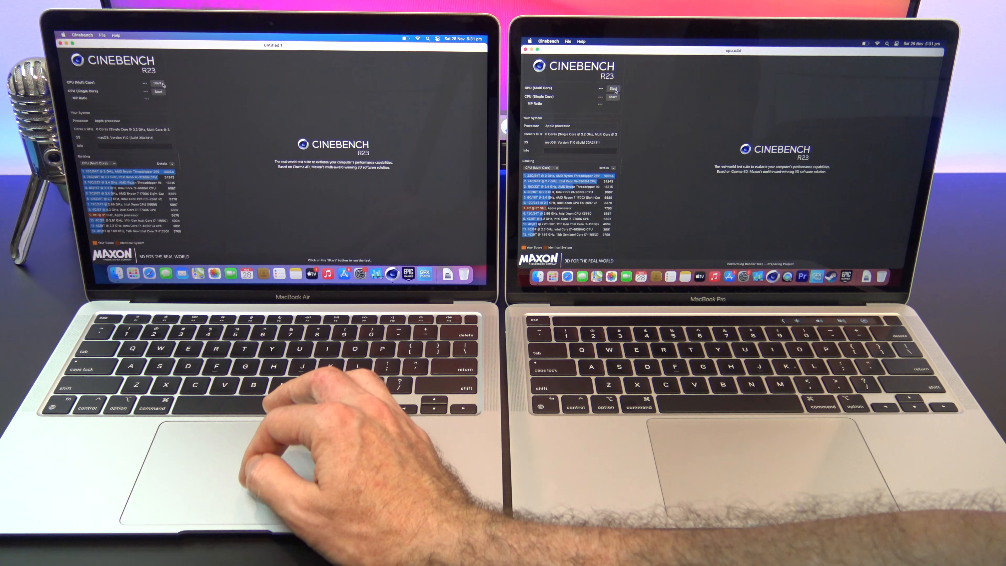